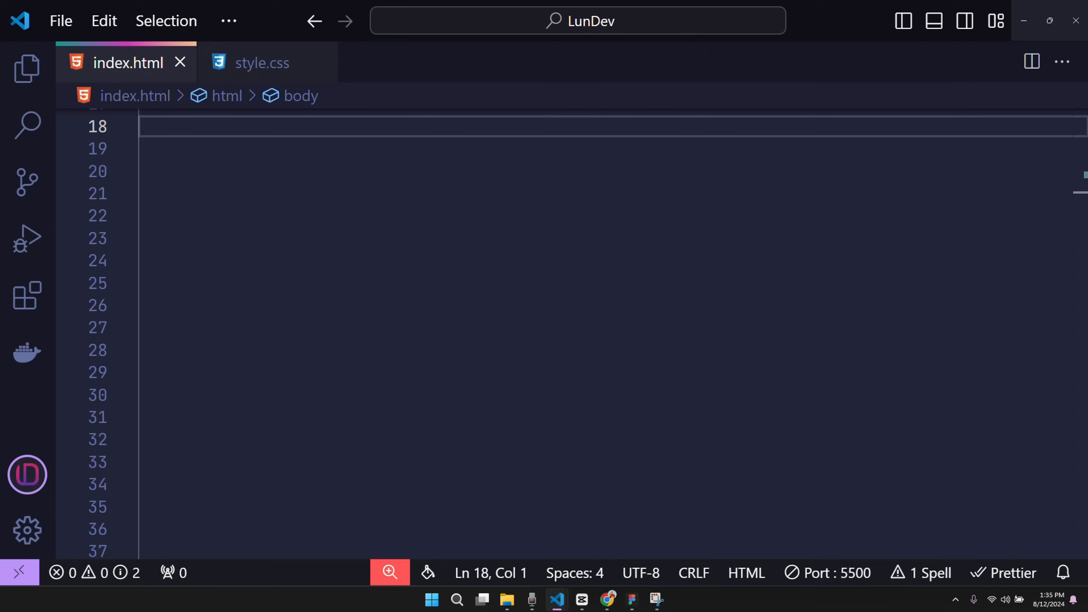
- Expand Emmet into a .slider list of nine li items with --index and img/slider2_$.png images
text(.)
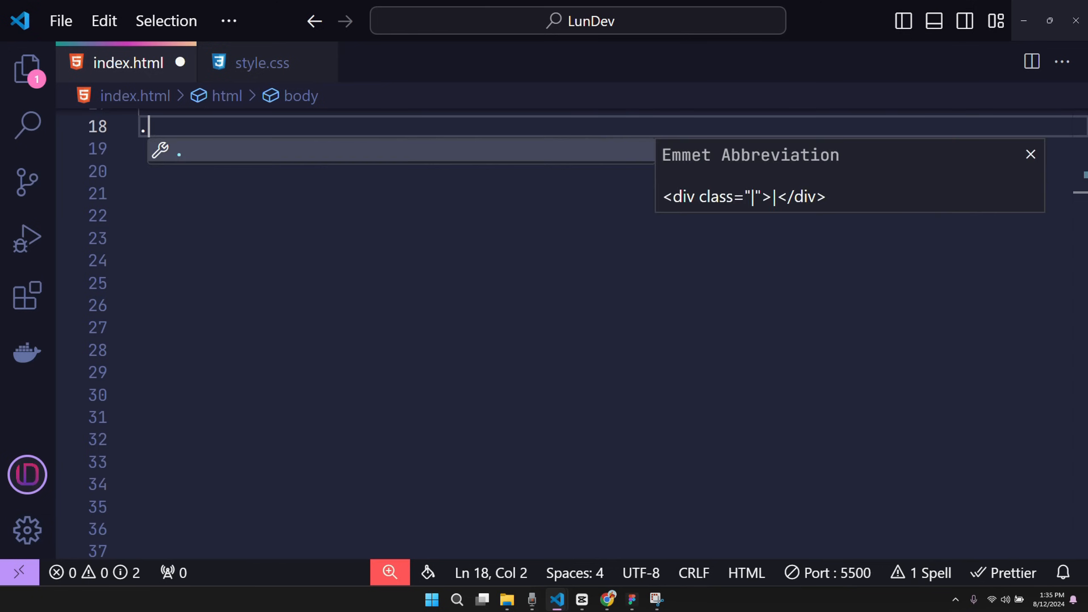
key(Tab)
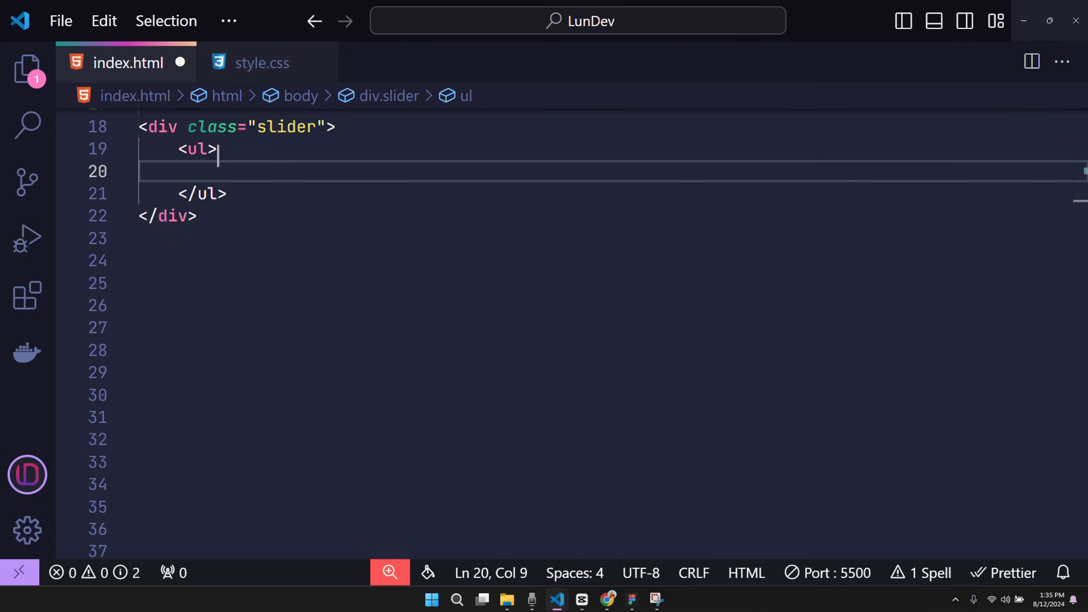
text(li)
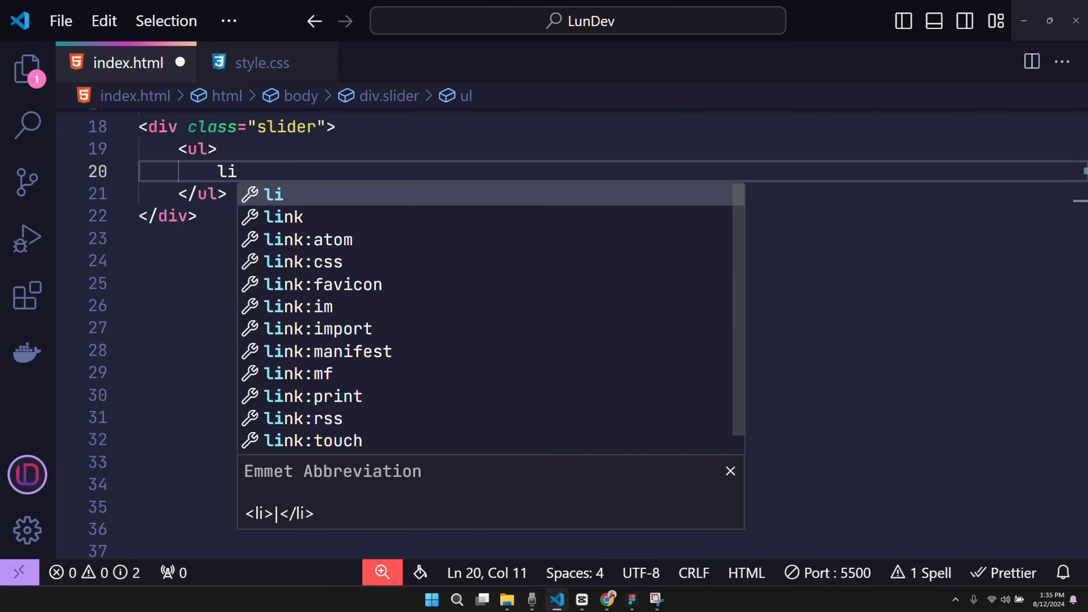
text(*9[style="--)
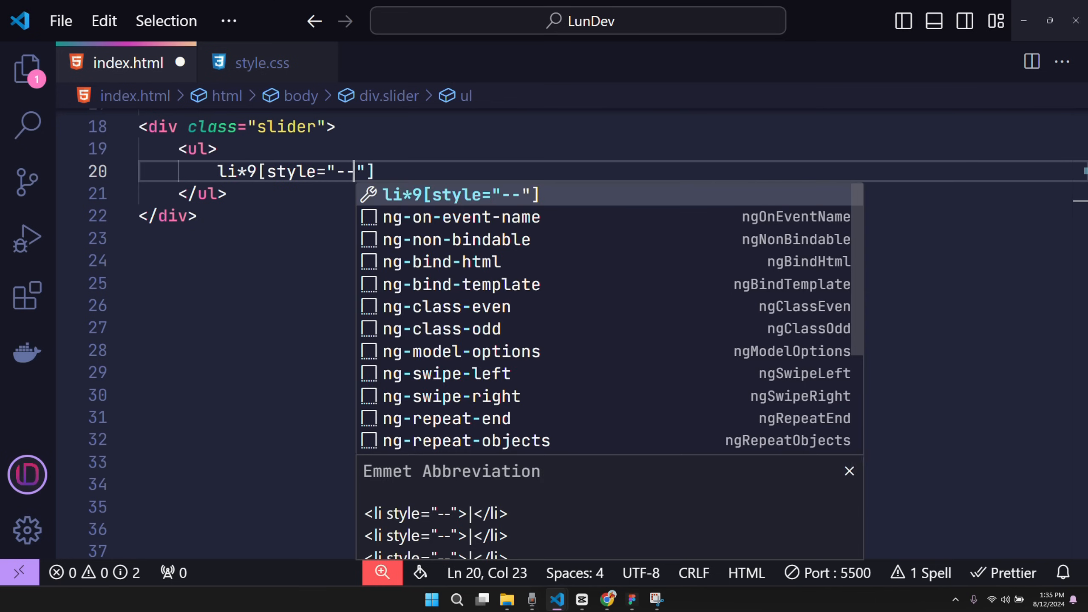
text(index:)
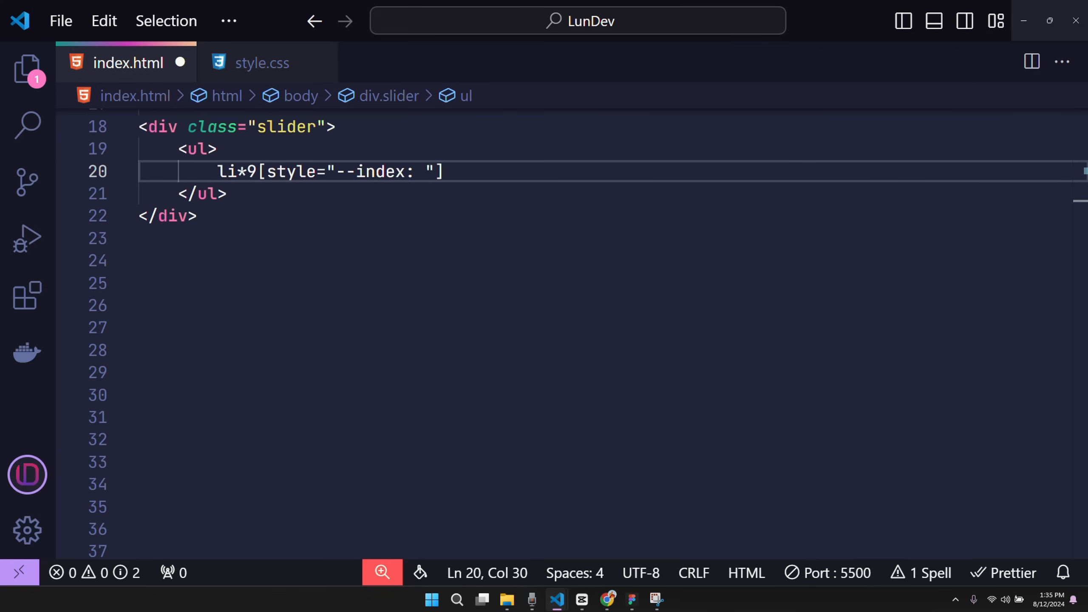
text($)
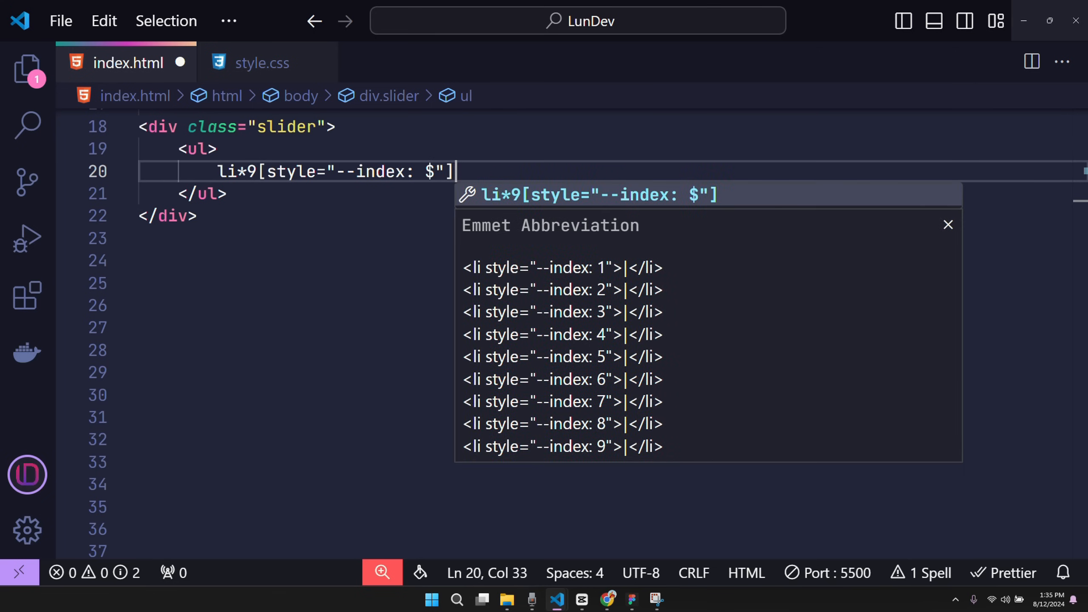
text(>img[src="img/)
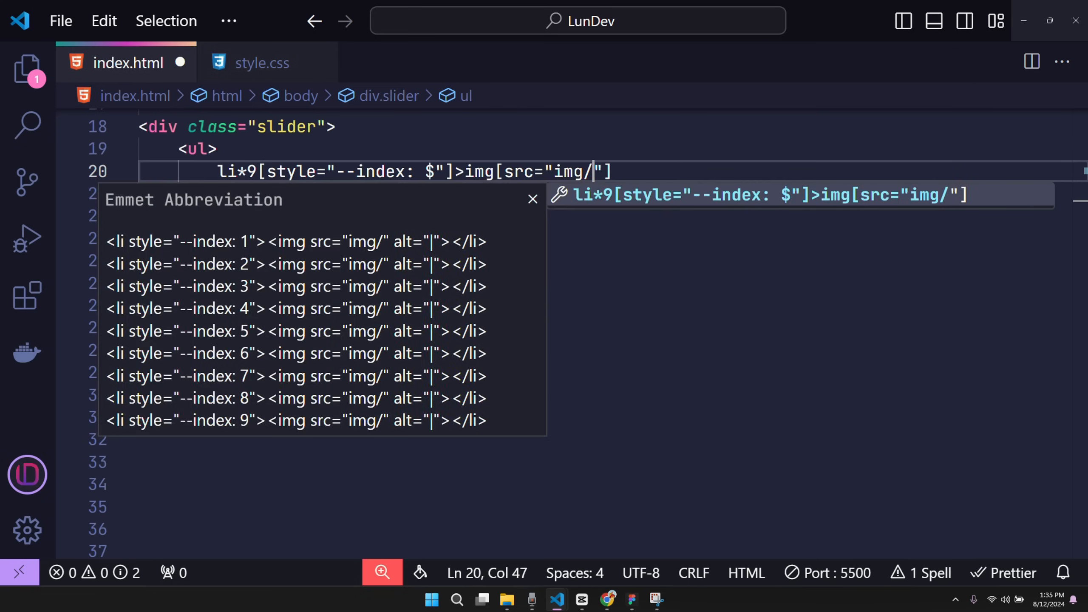
text(slider2_$)
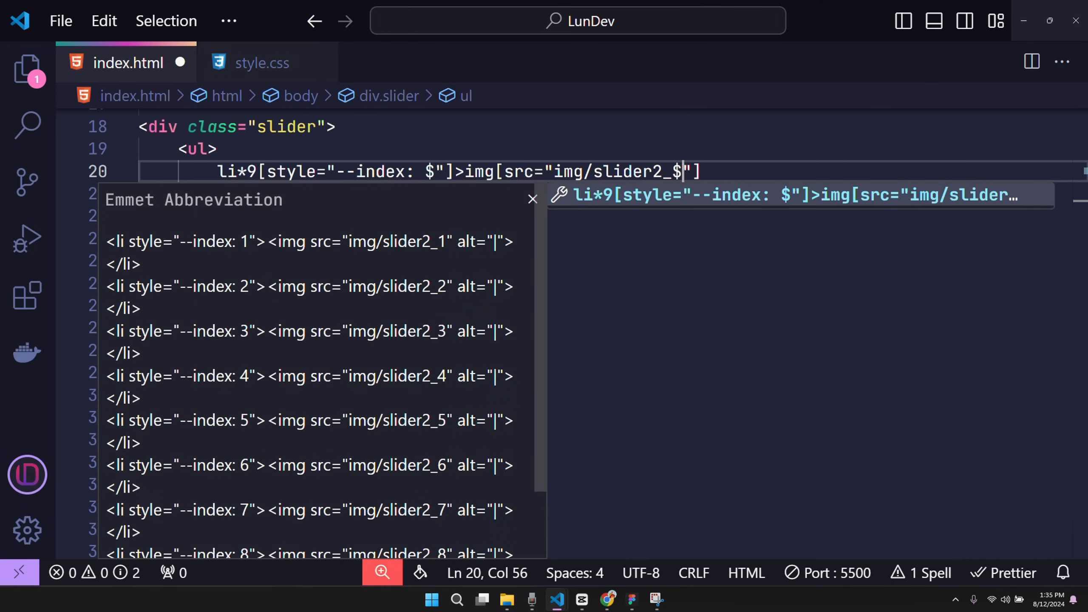
key(Tab)
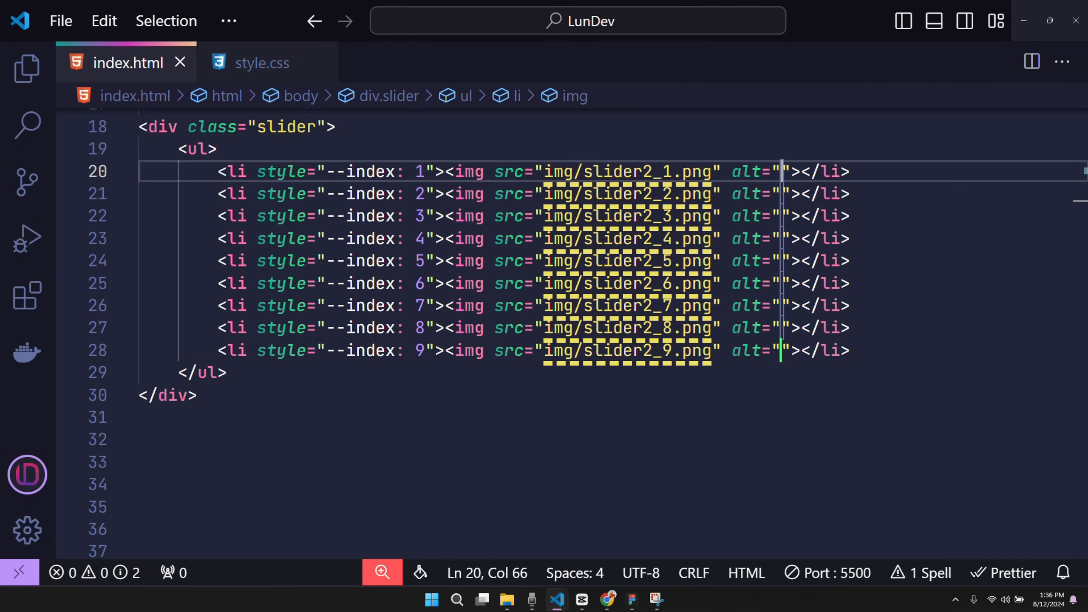
- Add style="--time: 9s; --quantity: 9;" to the ul
text(style)
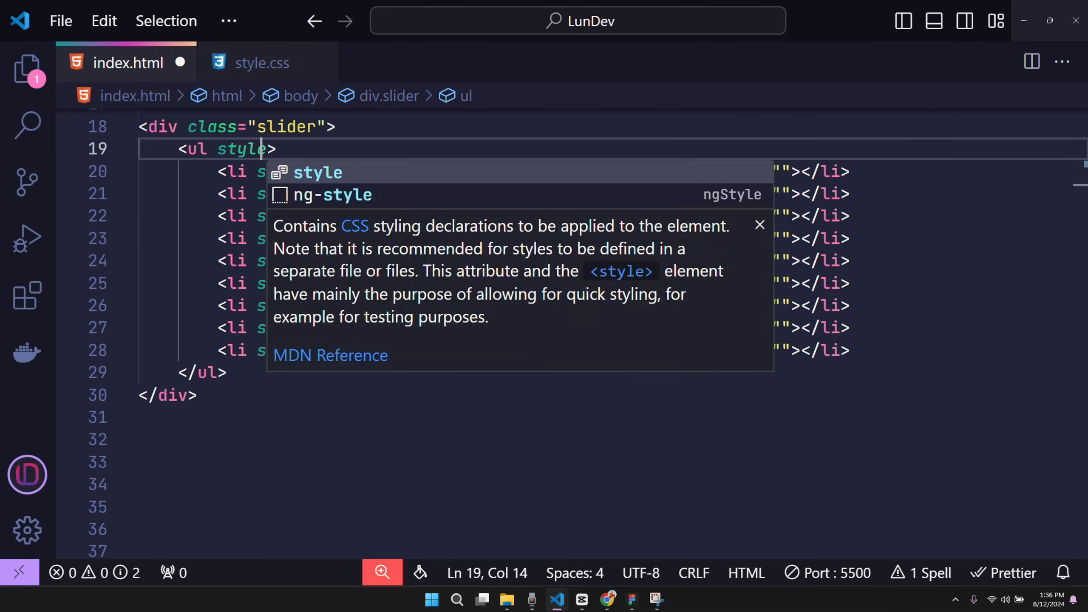
text(=")
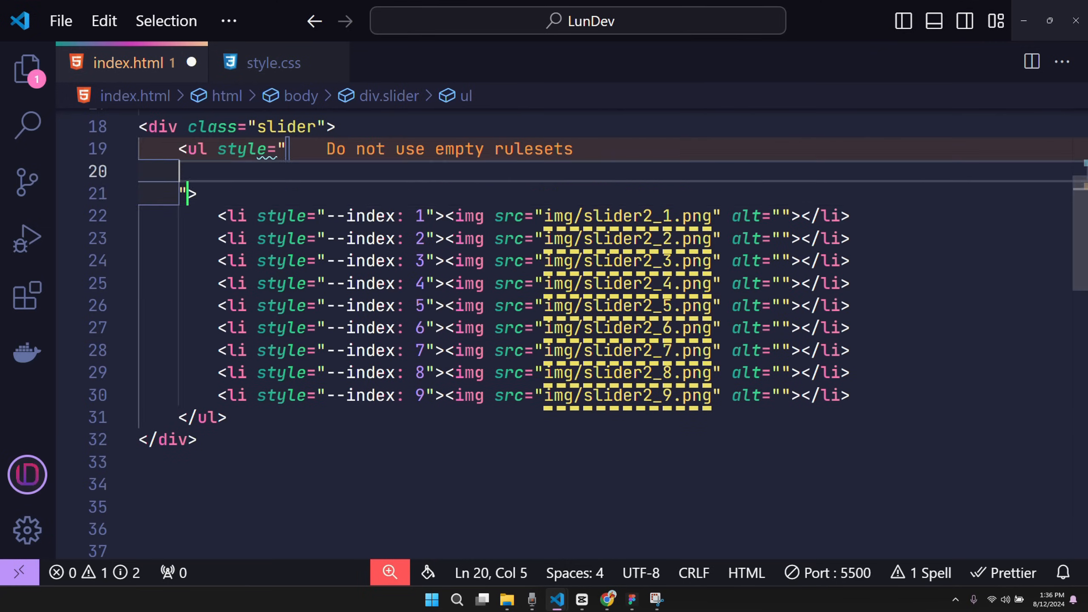
text(--time: 9s;)
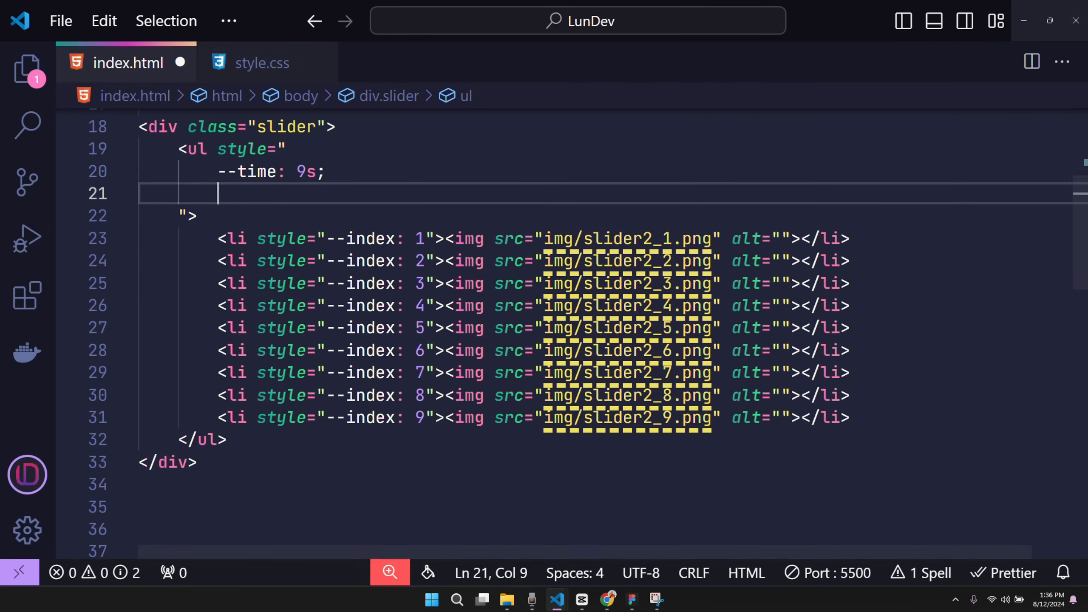
text(--quantity:)
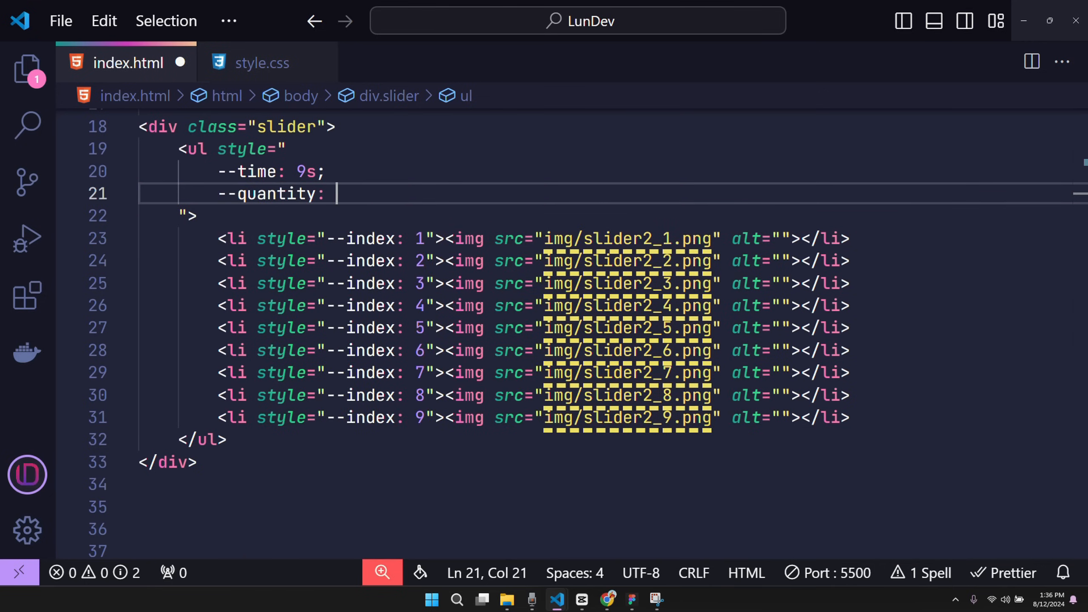
text(9;)
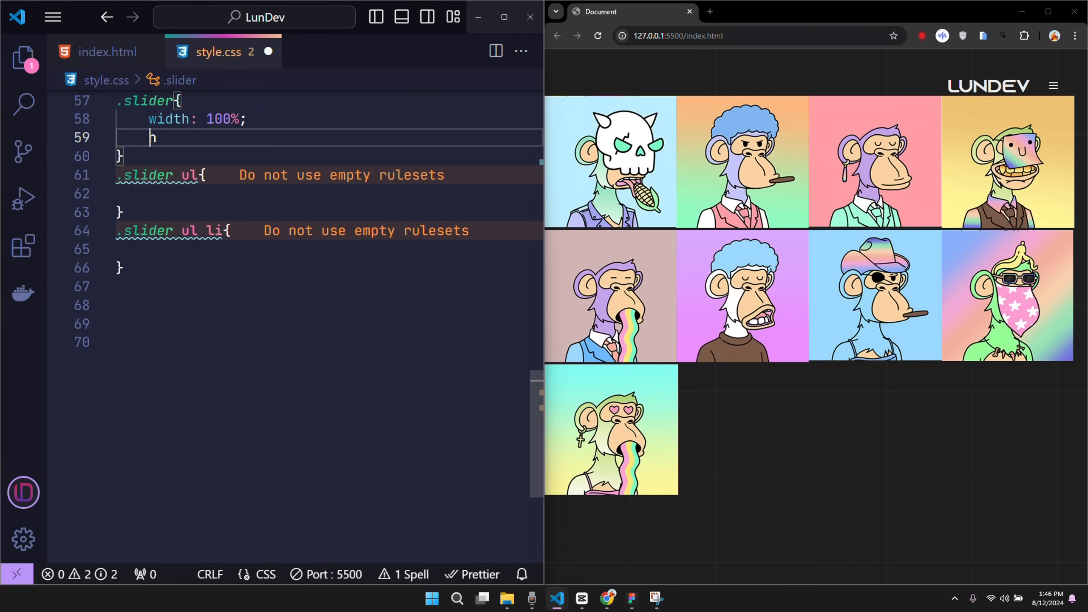
- Give .slider height 350px and full width, and each .slider ul li width 250px
text(height: 350px;)
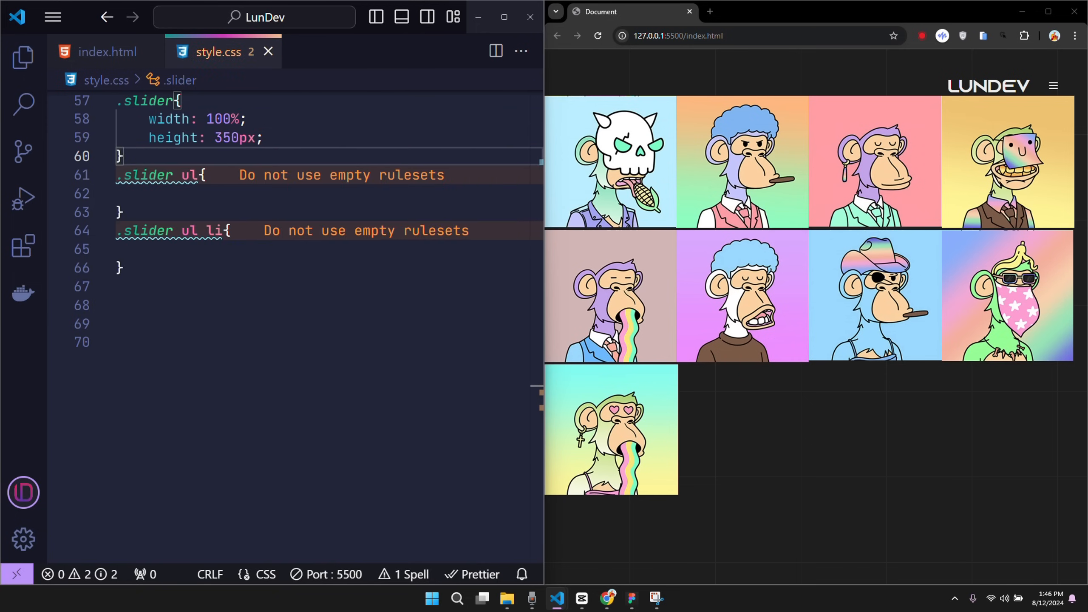
text(width: 100%;)
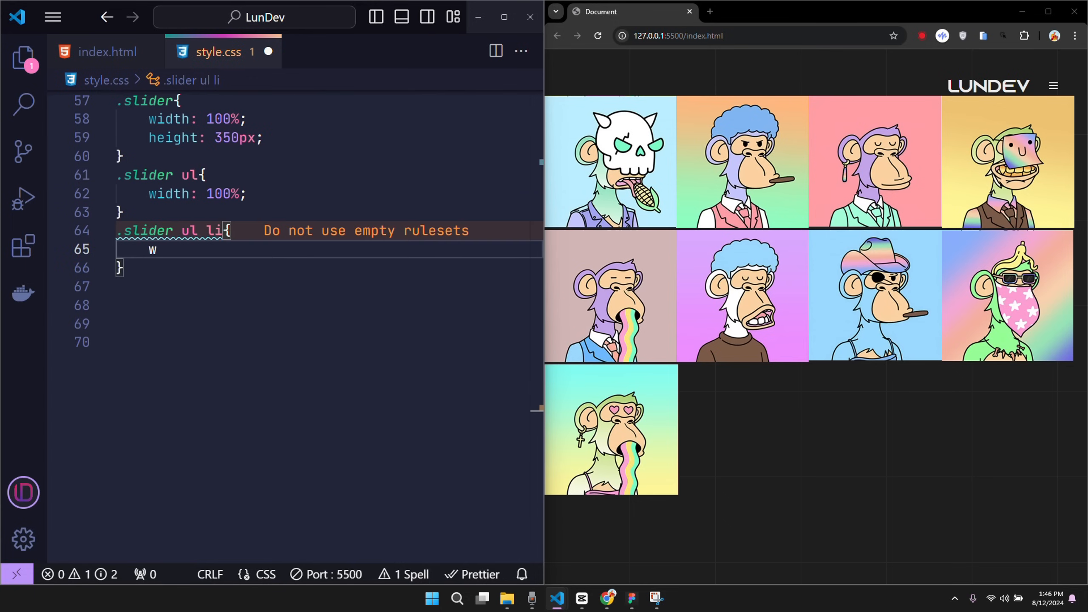
text(idth: 2)
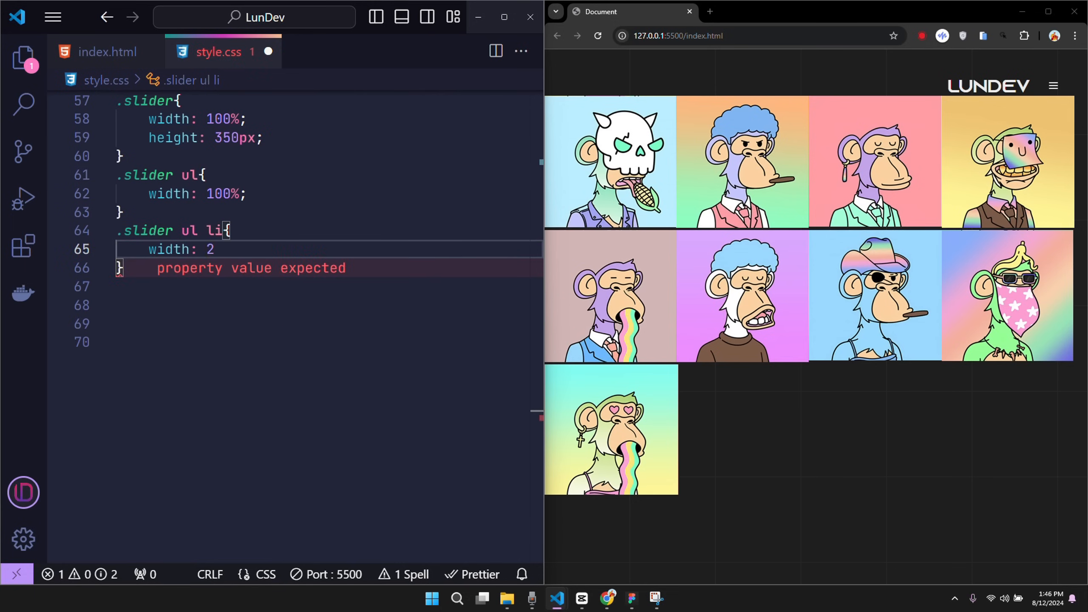
text(50px;)
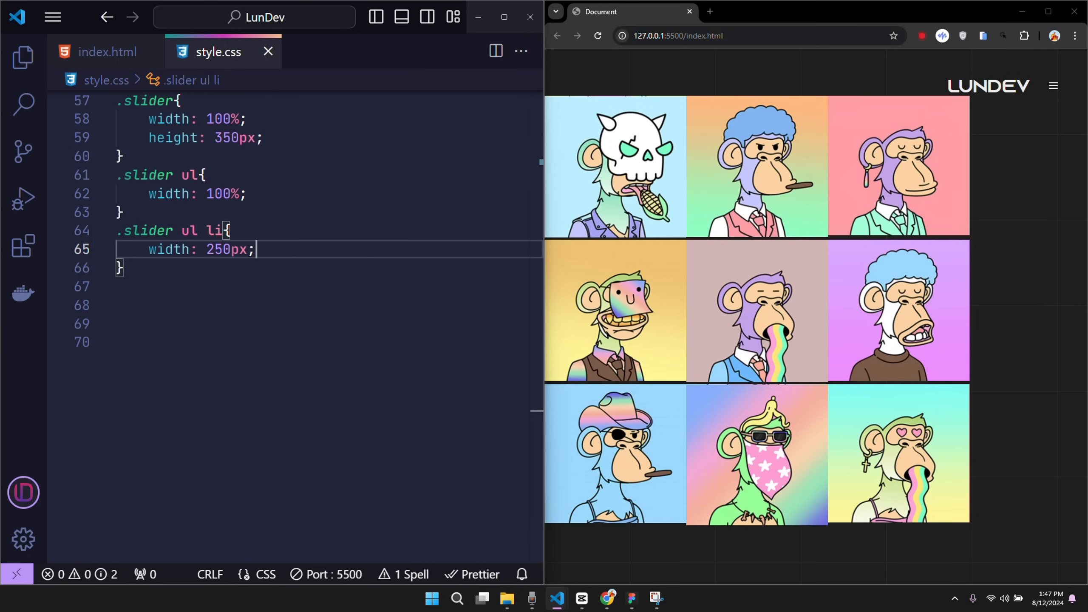
- Set .slider ul min-width to calc(250px * var(--quantity)) and begin the overflow rule
click(106, 51)
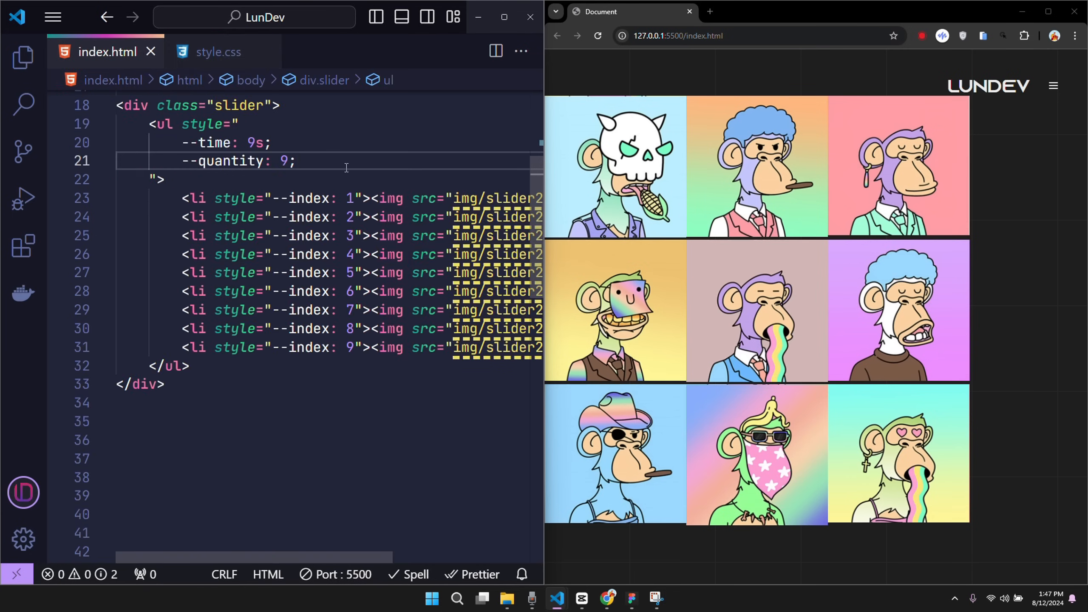
double_click(222, 161)
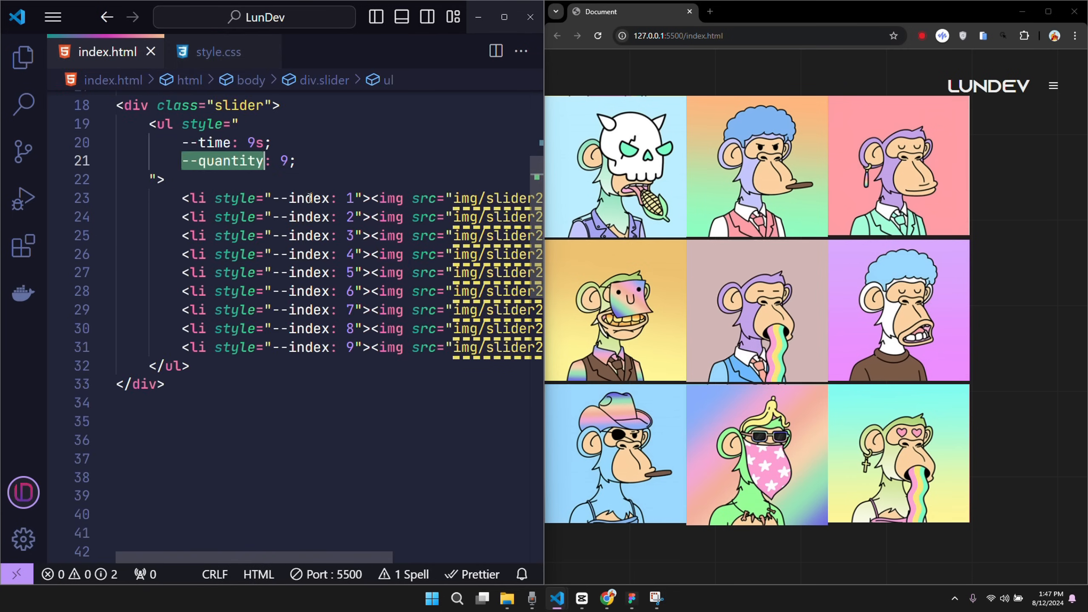
click(218, 51)
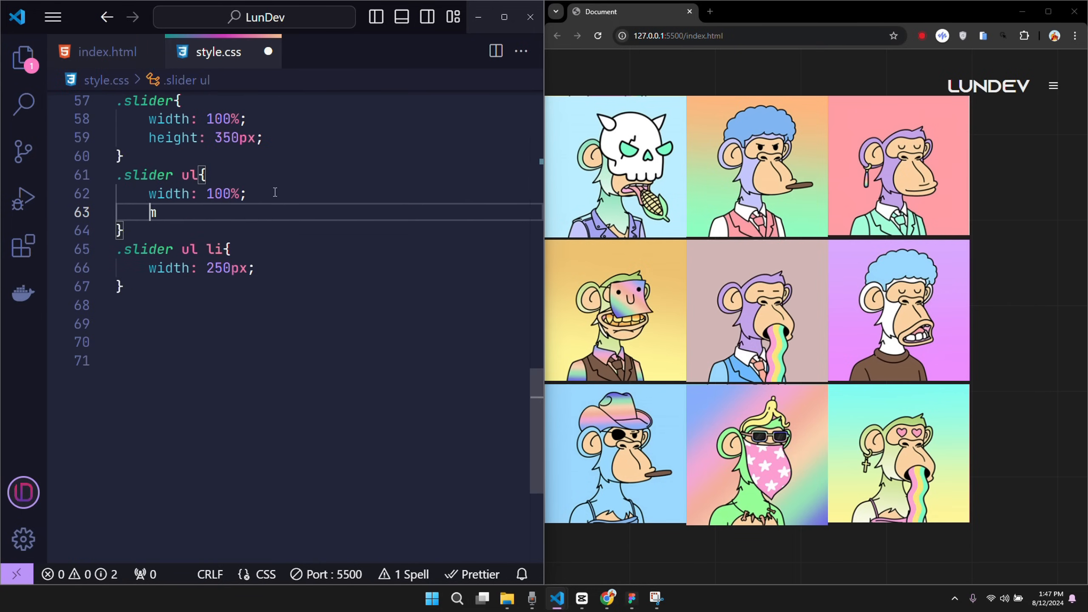
text(min-width: calc();)
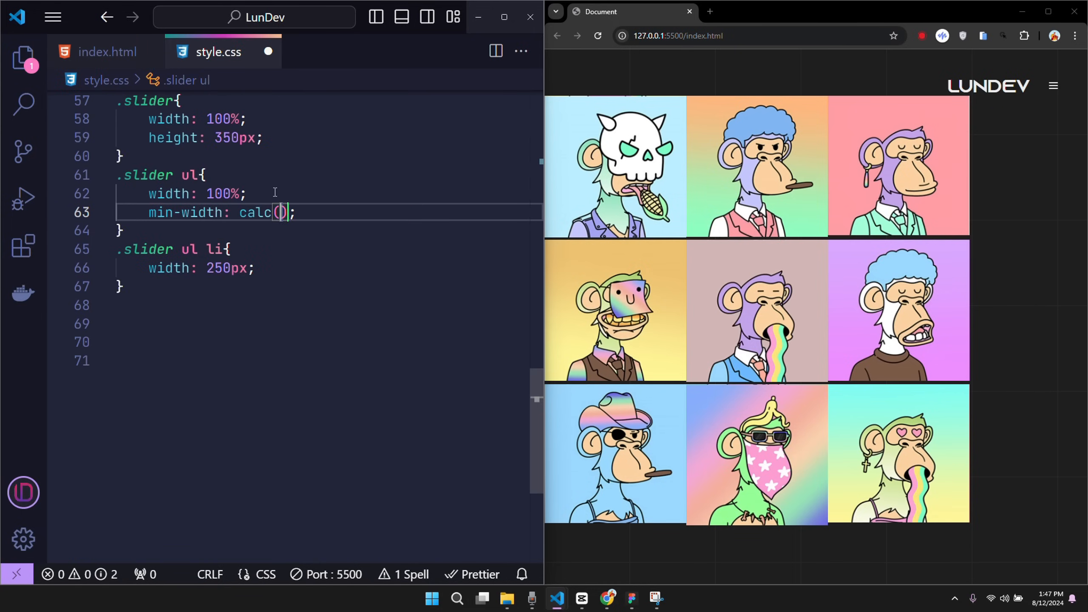
text(250px *)
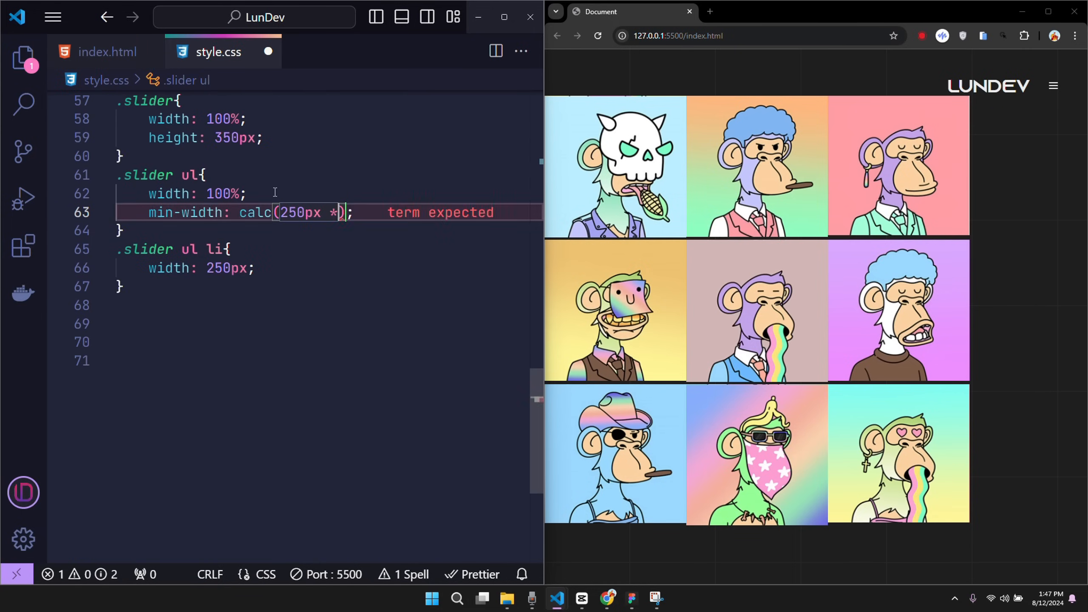
text(var(--quantity))
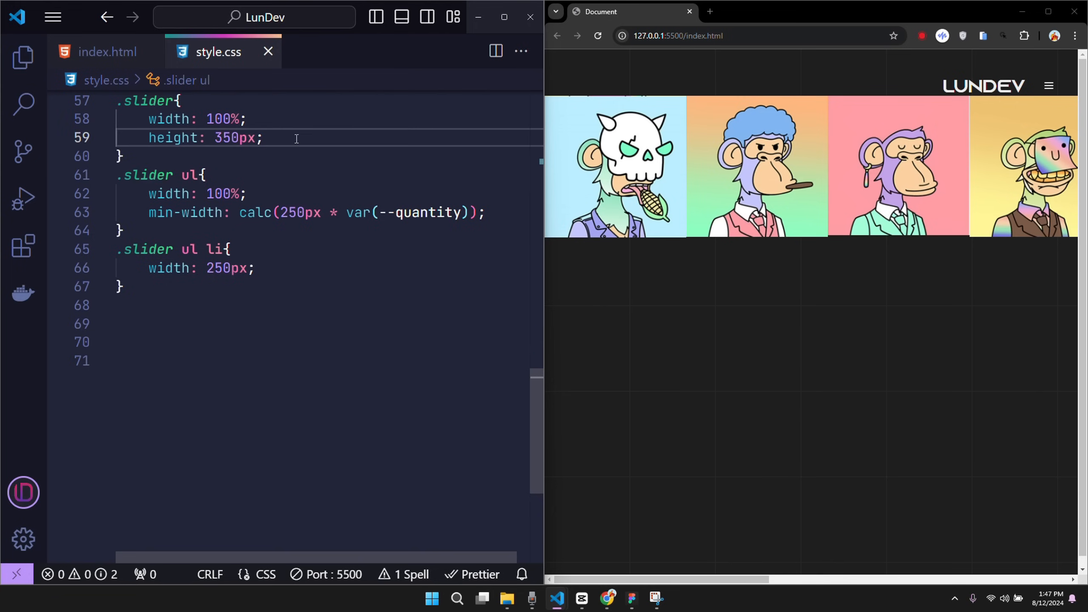
text(overflow: hidden;)
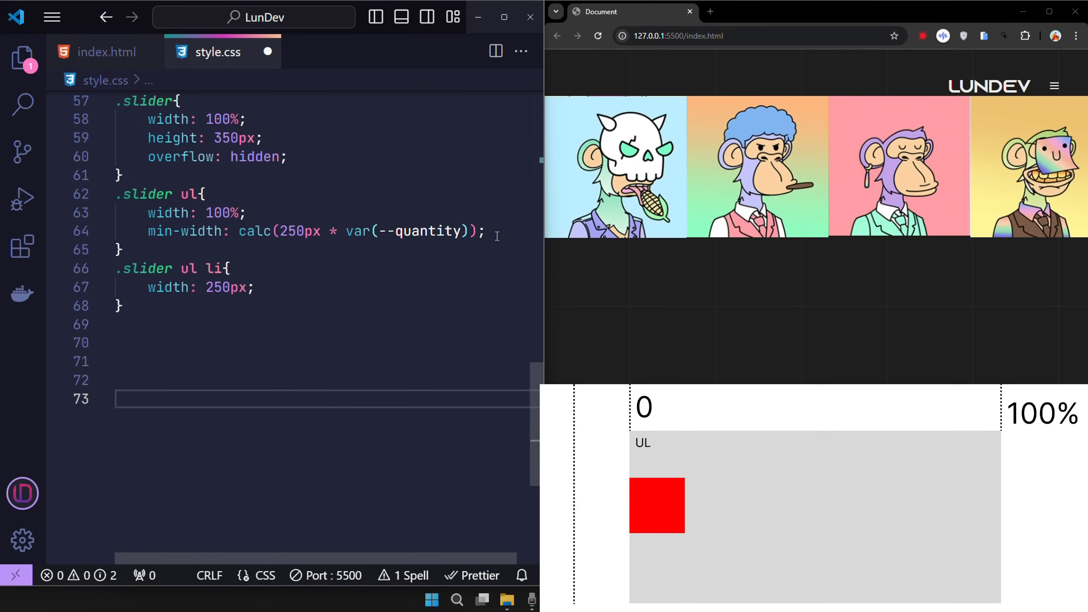
- Position the slider relative, items absolute, with animation AutoRun var(--time) linear infinite
text(position: relative;)
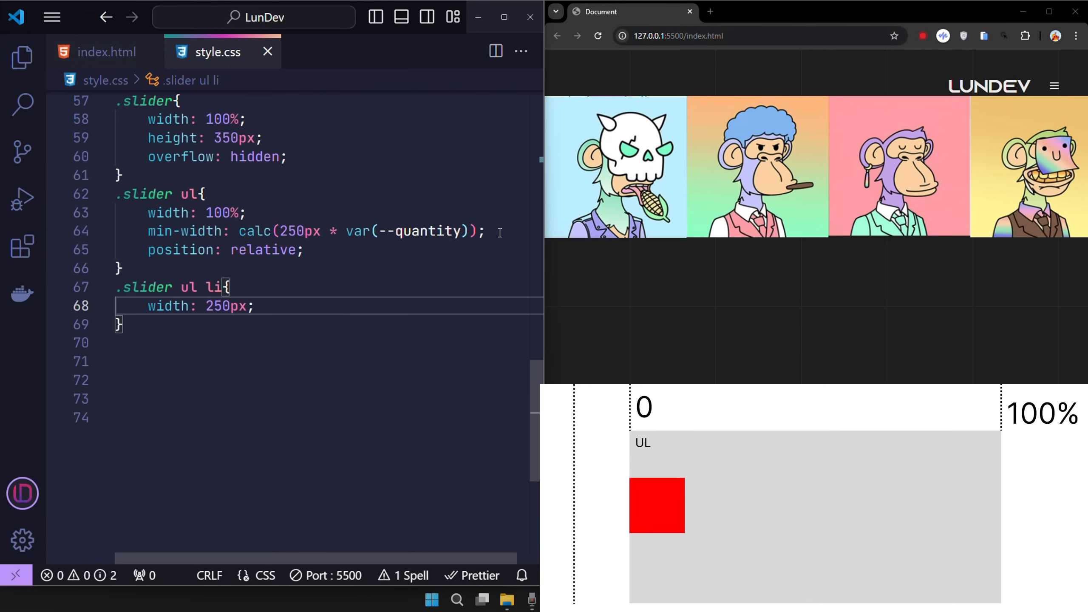
text(position:)
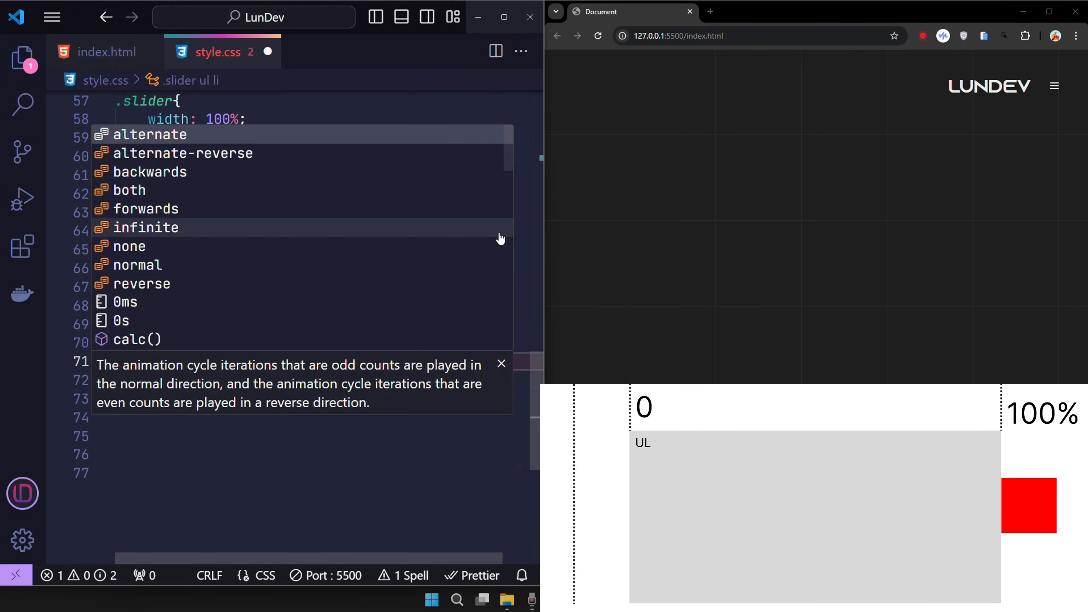
text(Au;)
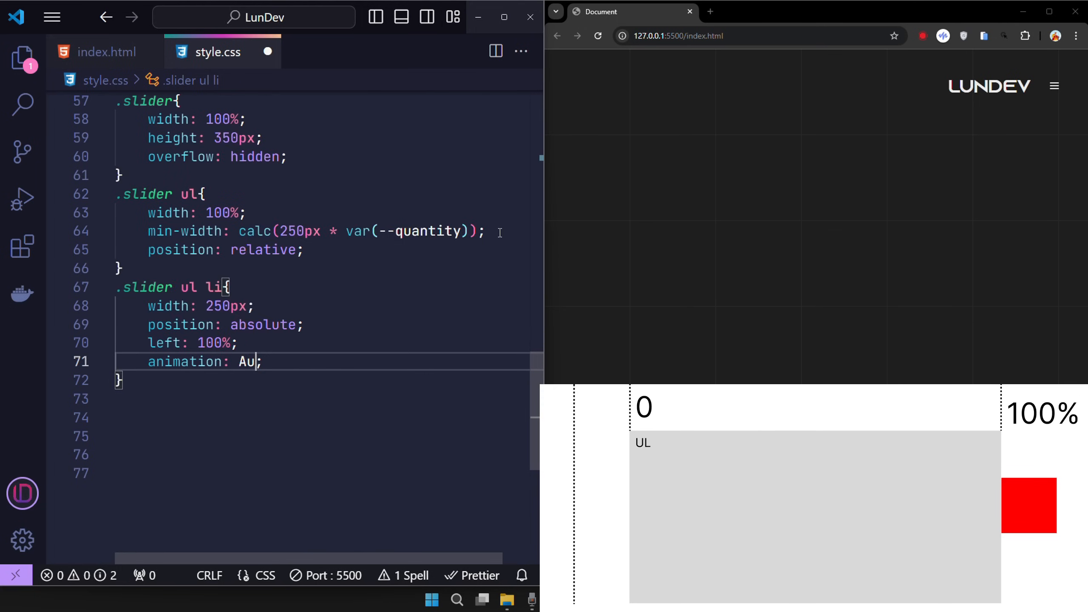
click(103, 52)
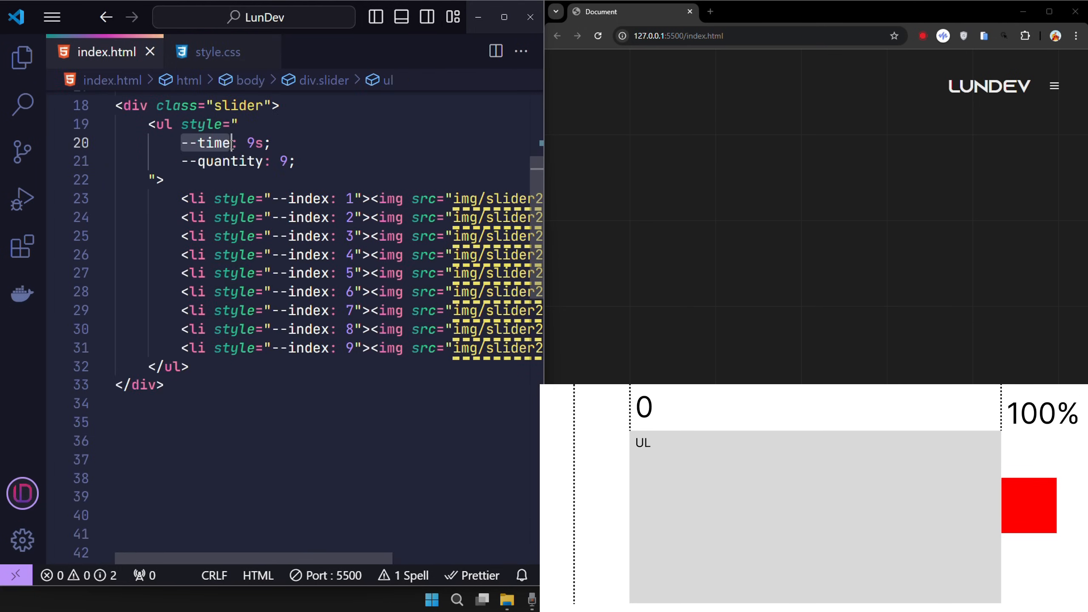
click(217, 52)
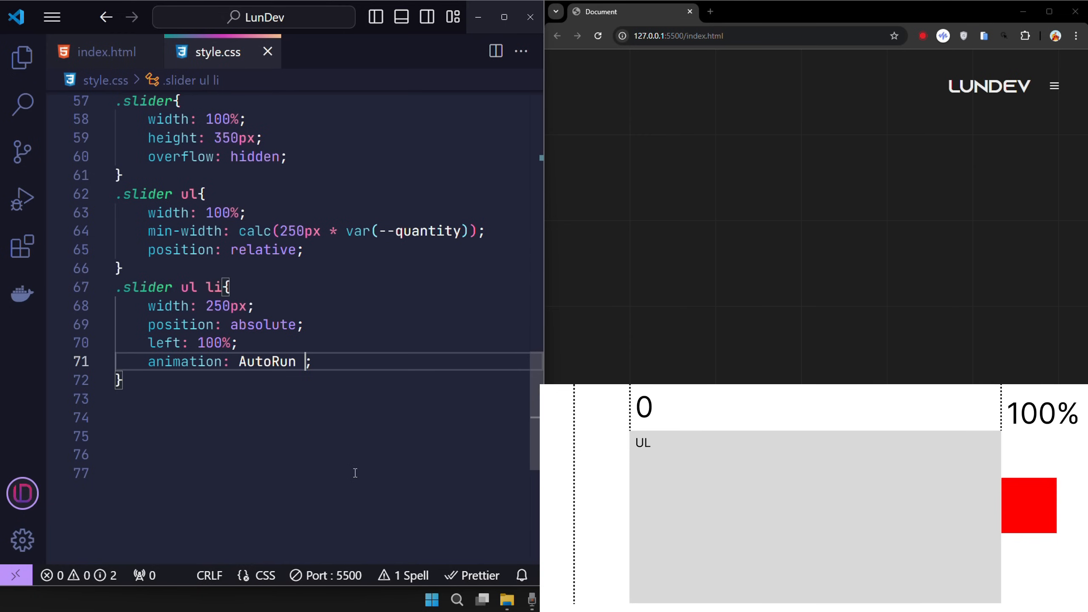
text(var(--time))
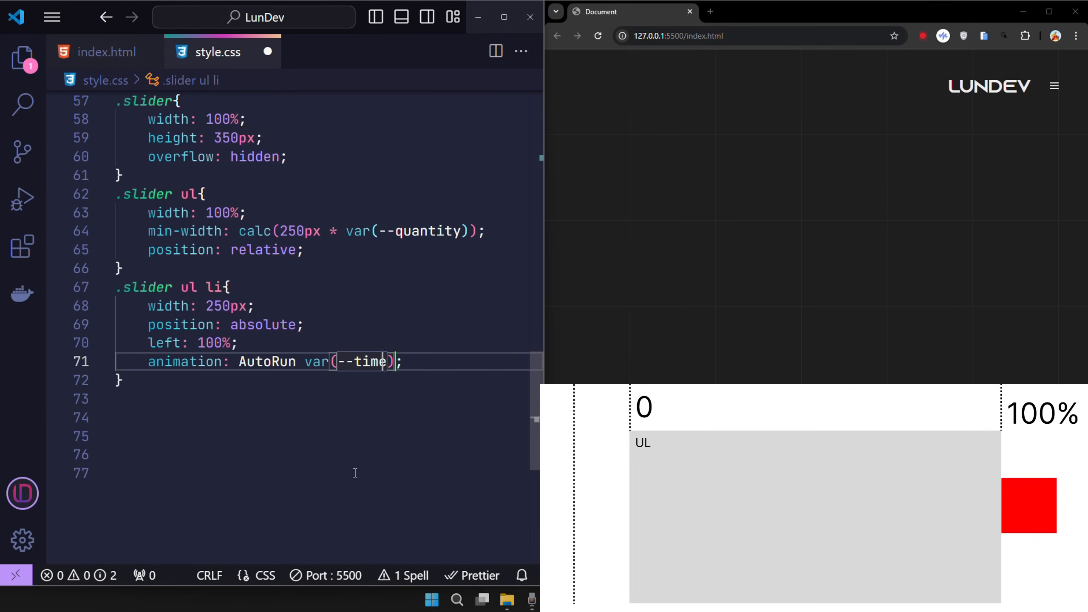
text(linear infinite)
click(325, 399)
text(@keyframes AutoRun{)
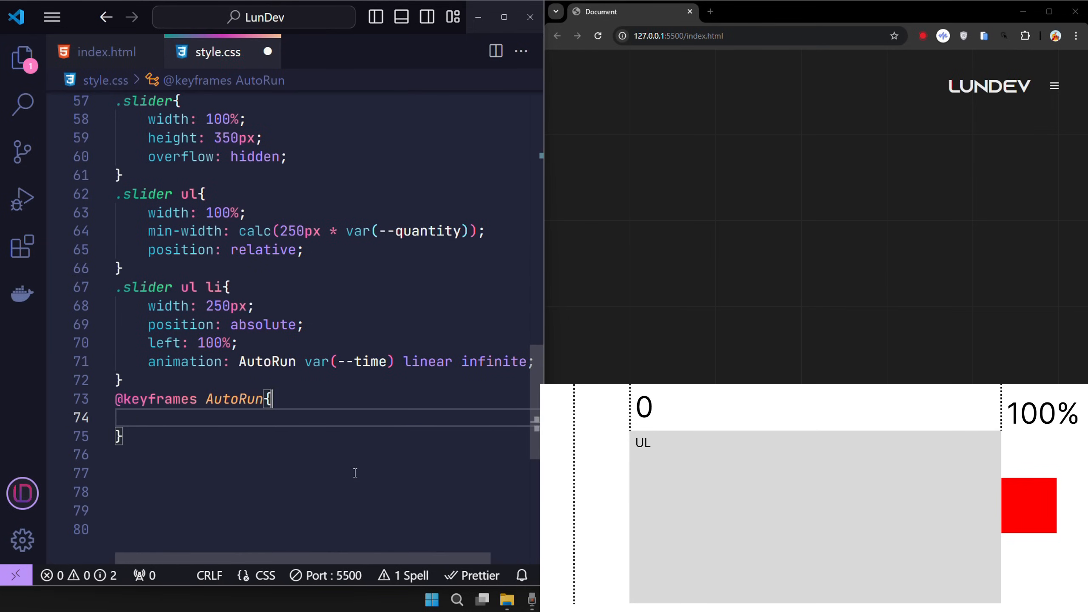
text(to{)
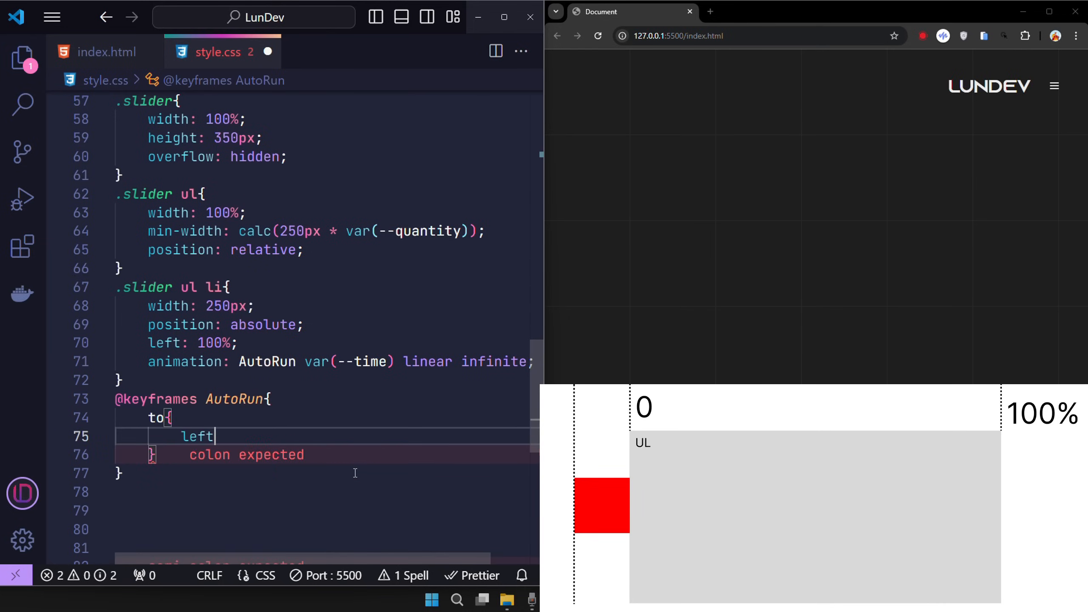
text(: -250px;)
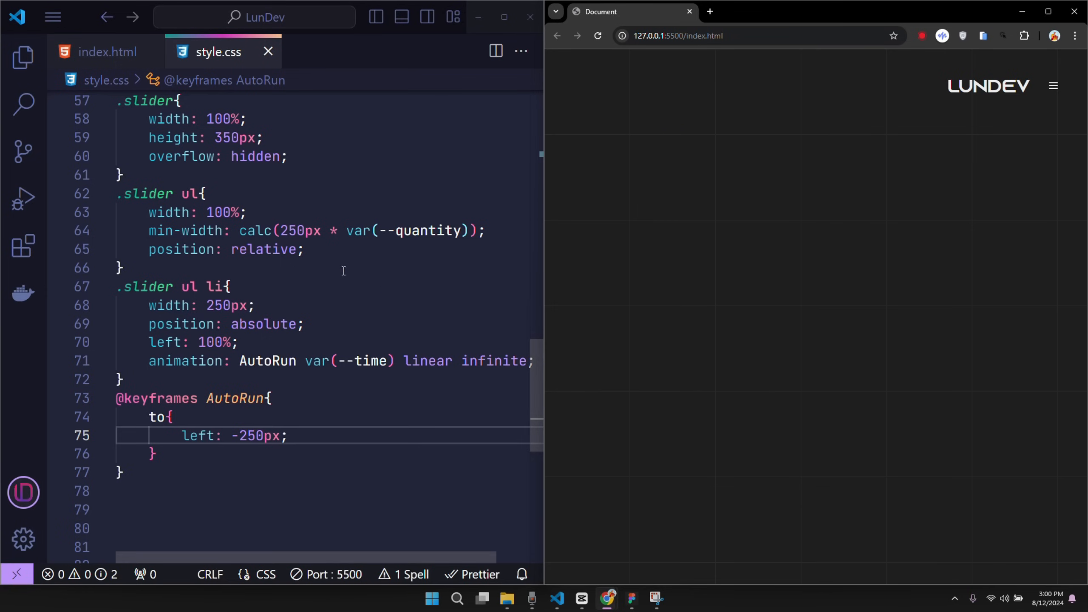
- Add animation-delay: calc(var(--time) / var(--quantity) * (var(--...))) to .slider ul li after checking --index
click(105, 51)
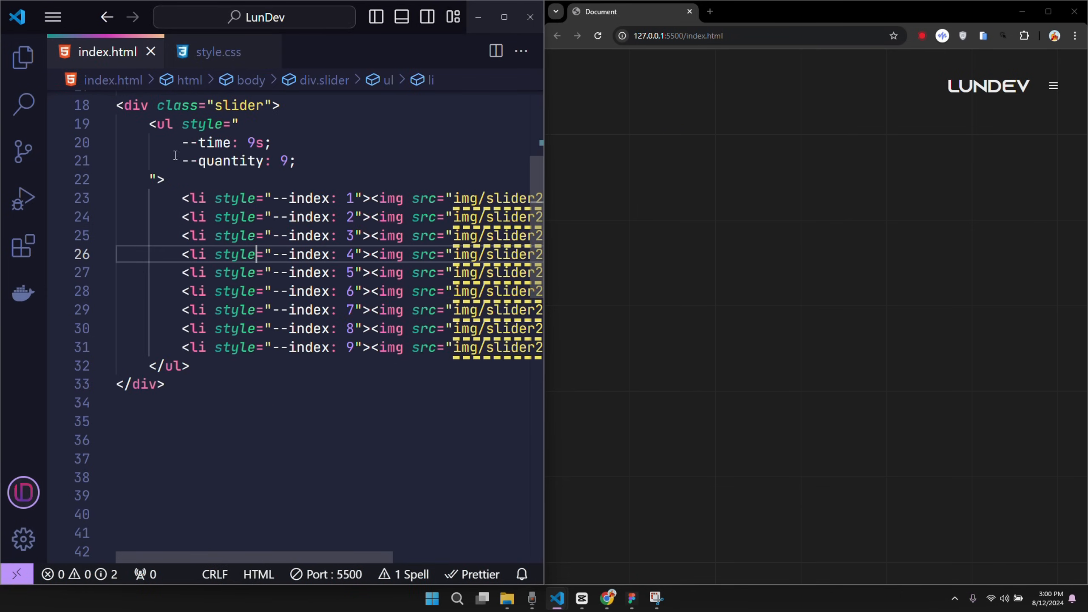
double_click(229, 161)
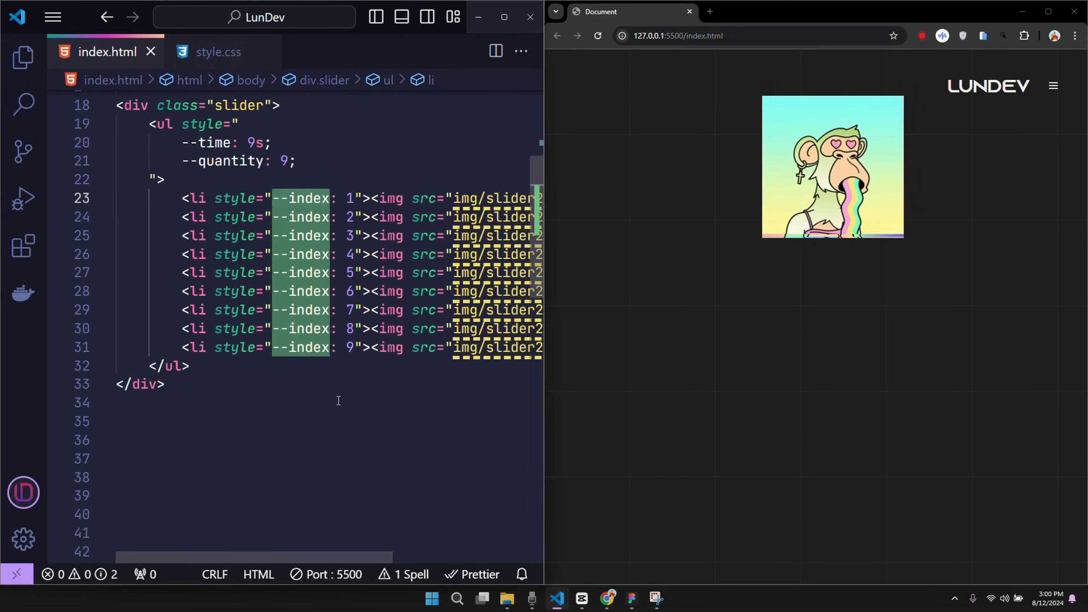
click(217, 51)
text(animation-delay: calc();)
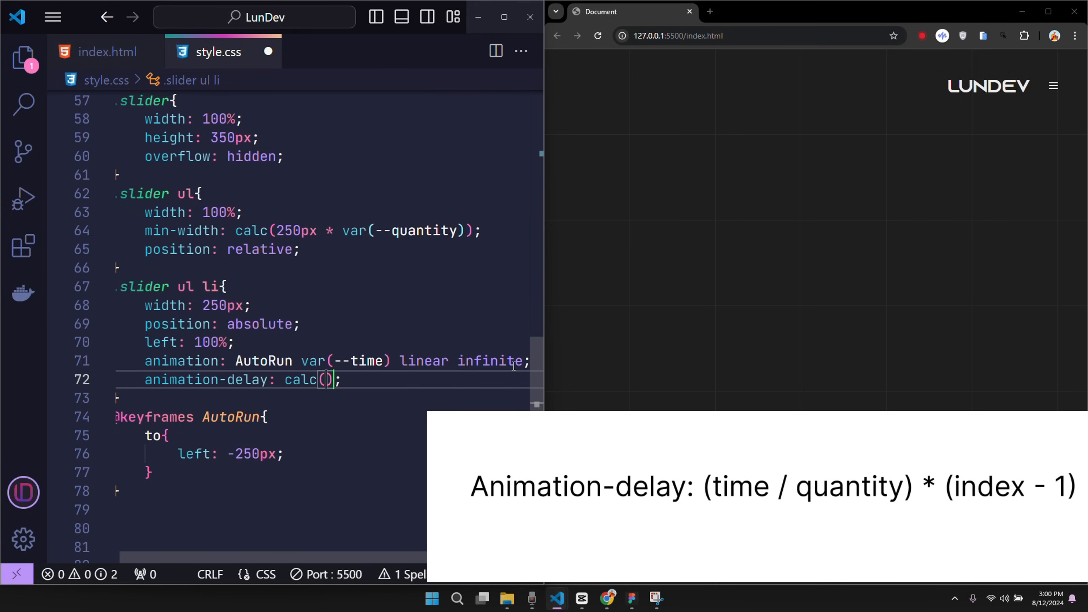
text(var(--time)
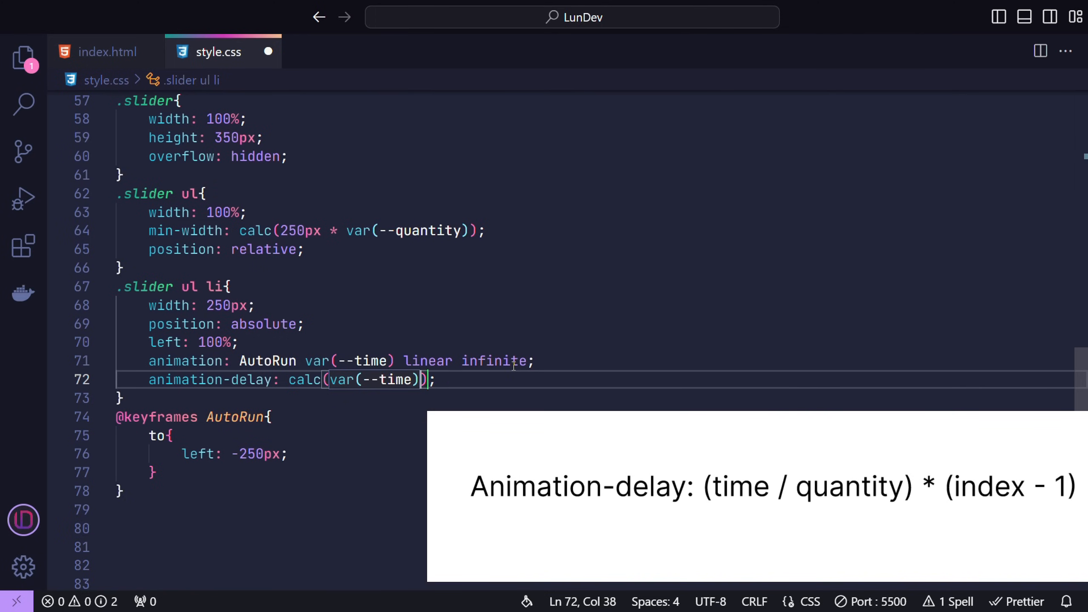
text(/ var(--quantity) * ()
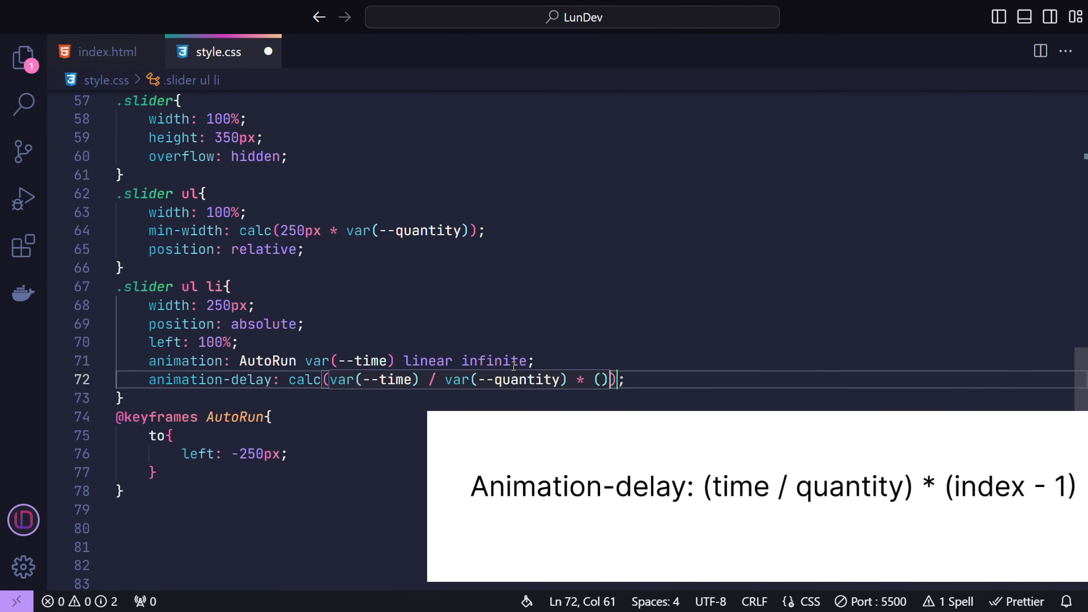
text(var(--)
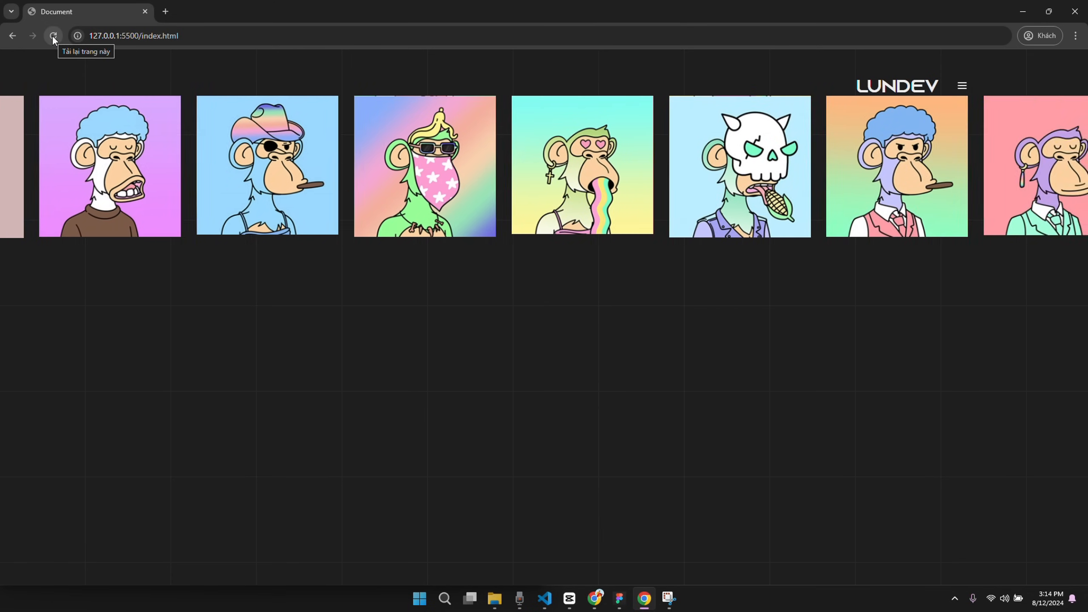
- Reload the Chrome preview and watch the avatars slide, then return to the editor
click(53, 36)
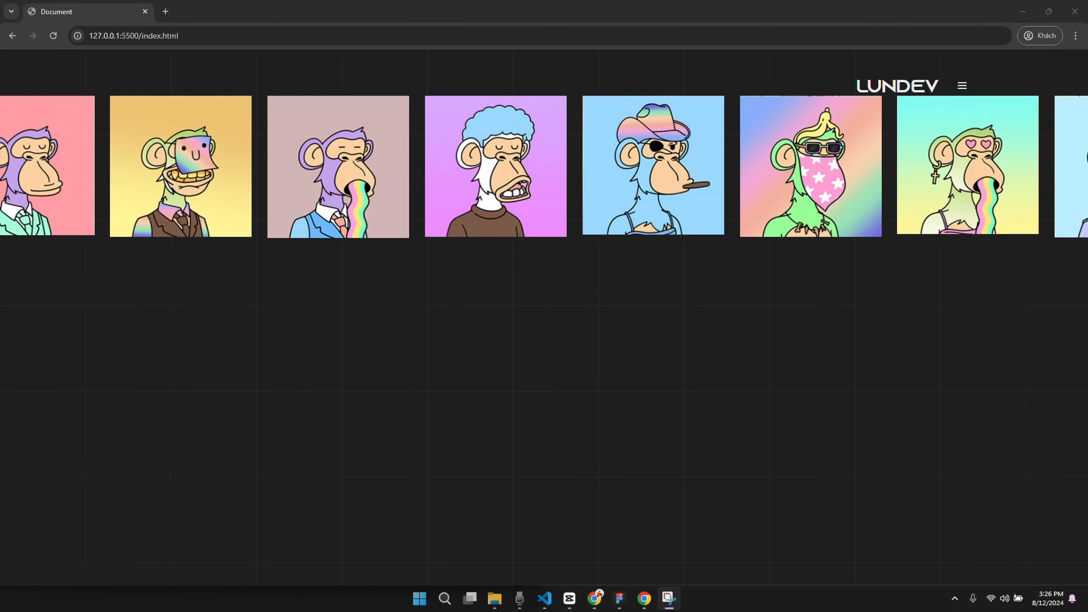
click(545, 598)
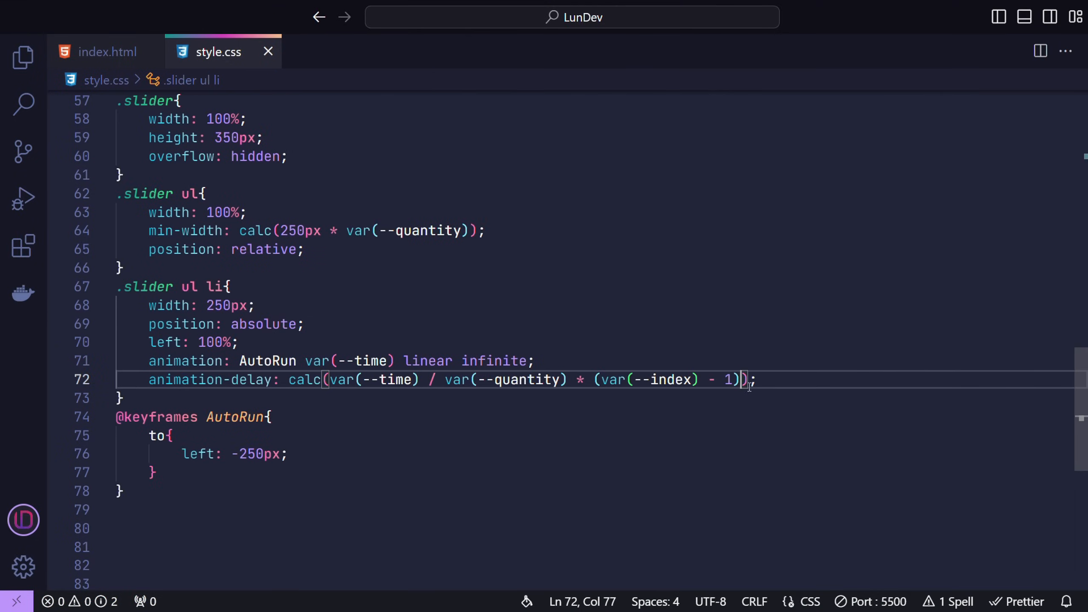
- Append - 9s to the animation-delay calc so slides start already spread out
text(-)
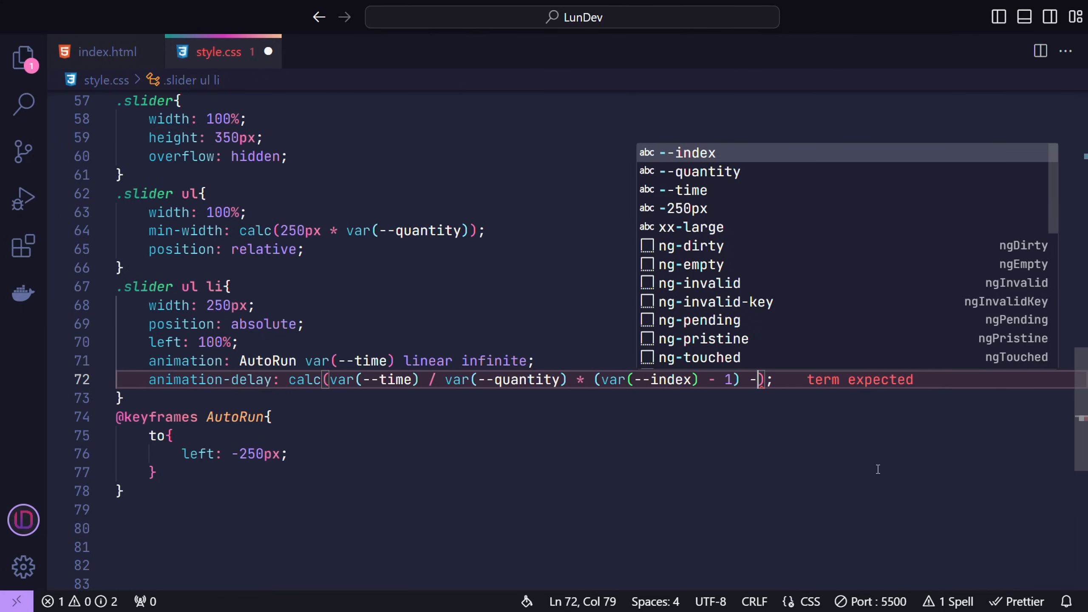
text(9s)
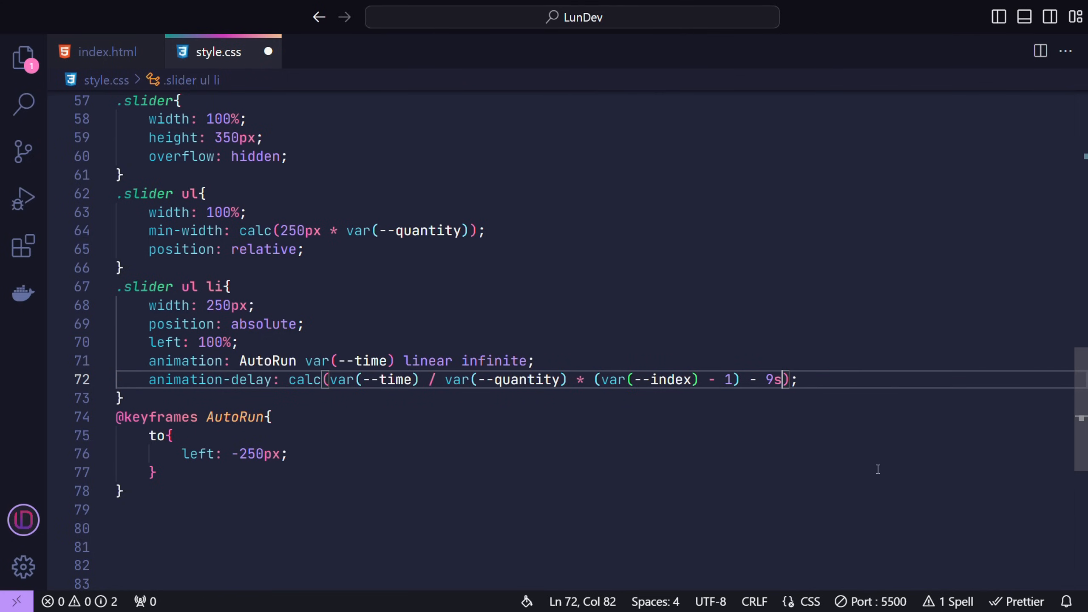
click(644, 599)
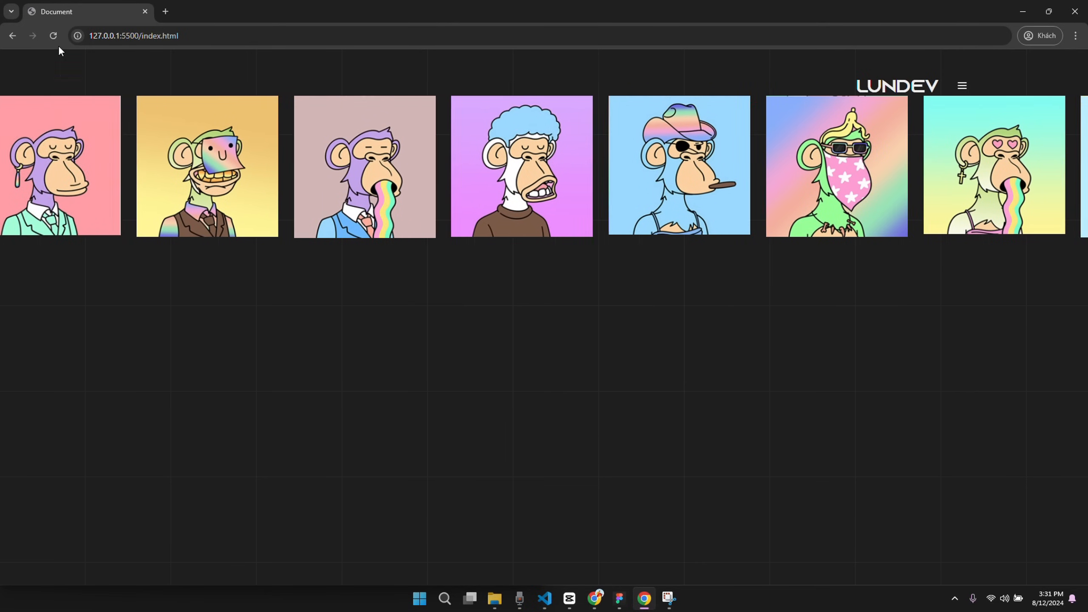
- Reload Chrome to confirm the row fills the page from the start
click(54, 36)
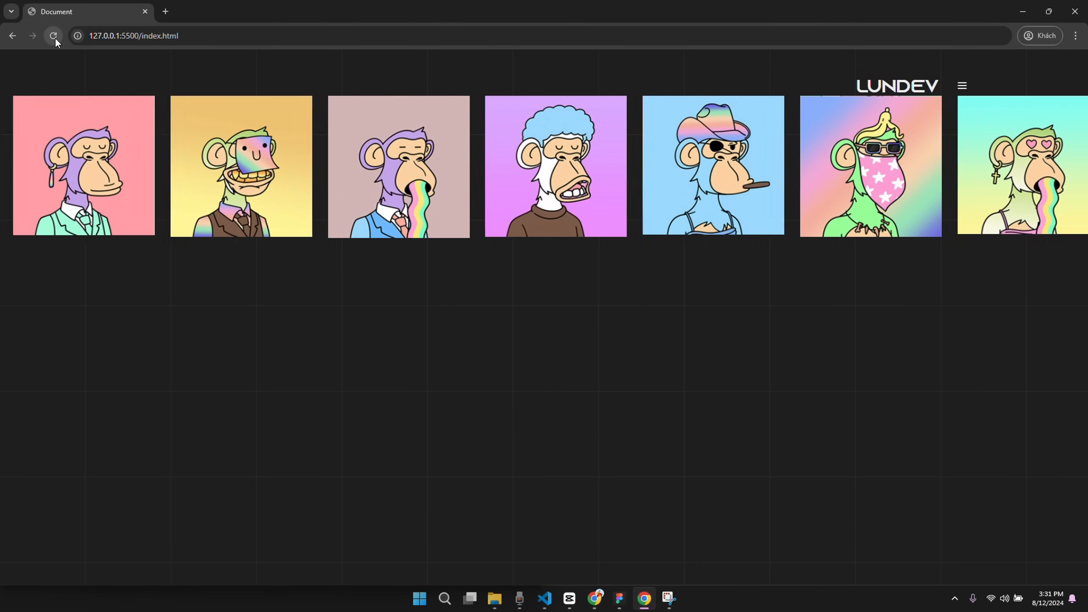